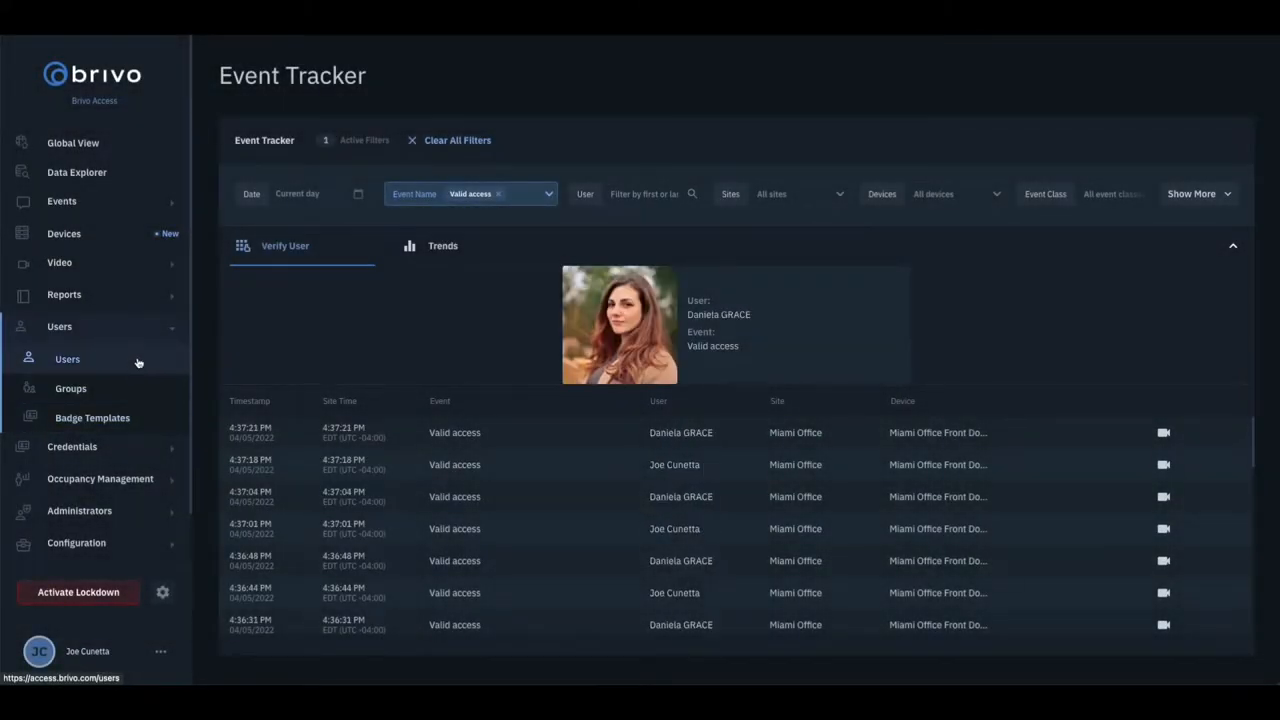
Step: Open the Users page from the left sidebar to list all 2,066 users
click(67, 359)
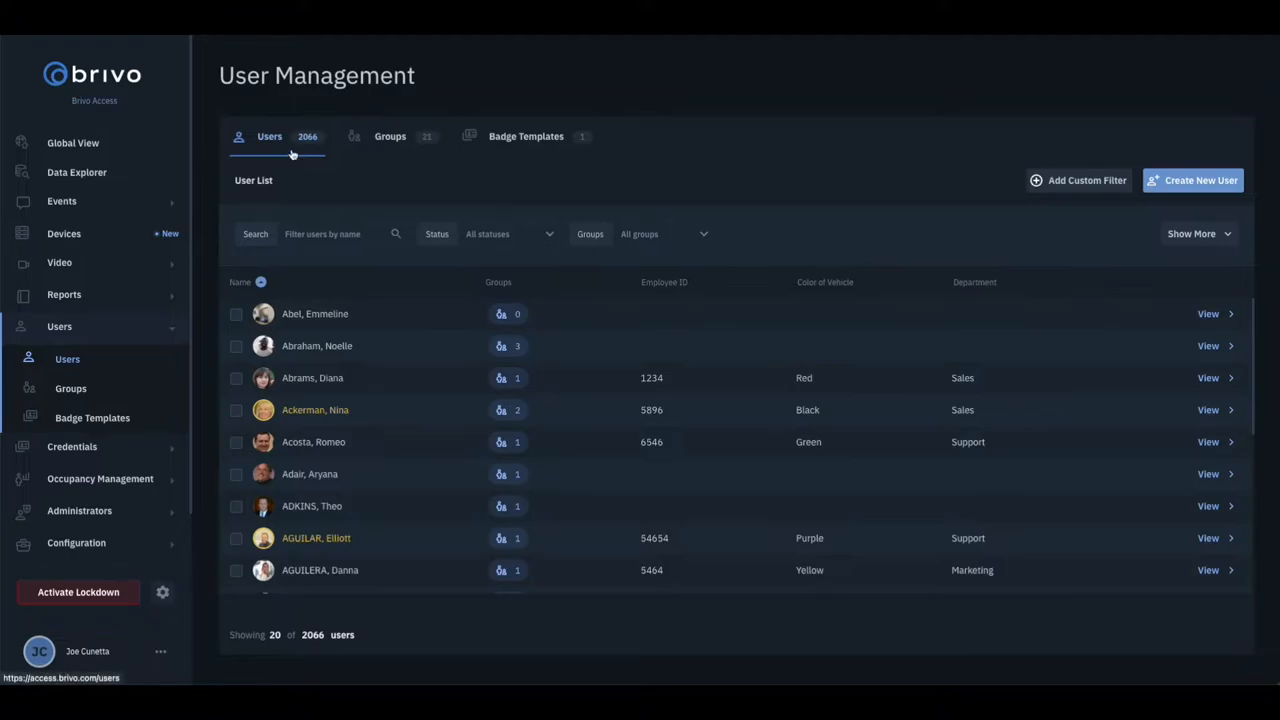
mouse_move(402, 150)
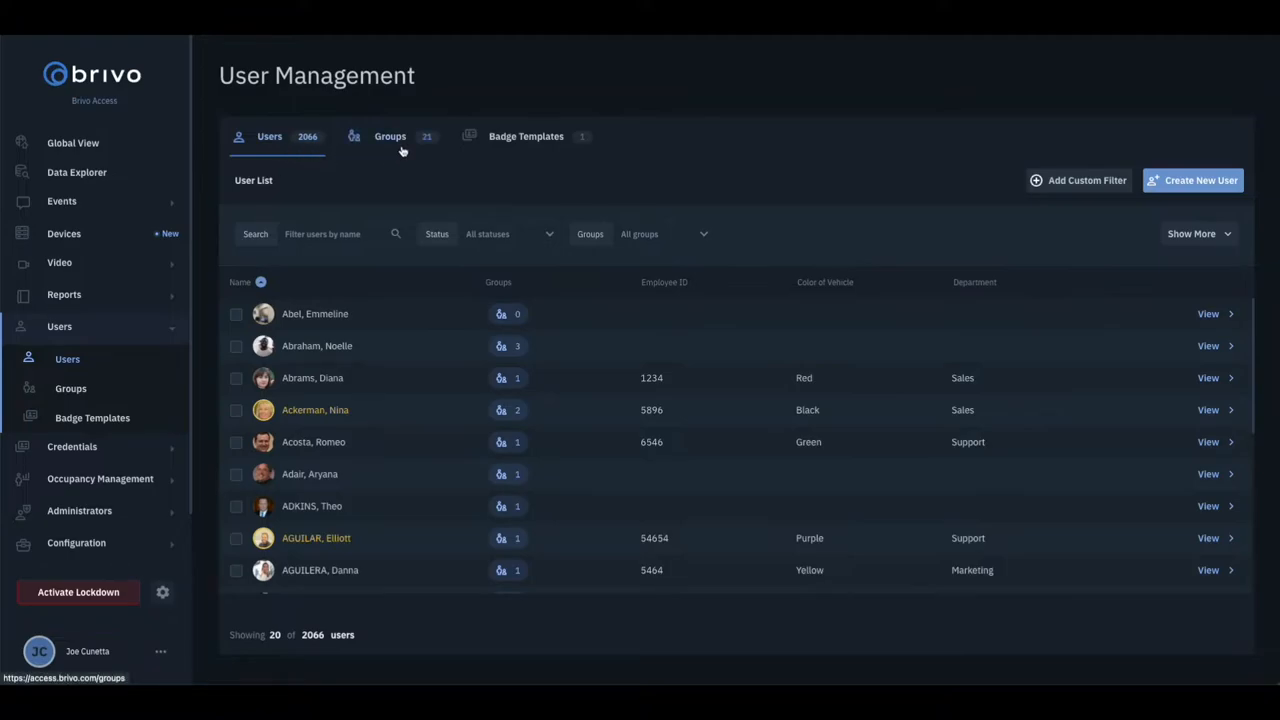
mouse_move(1170, 180)
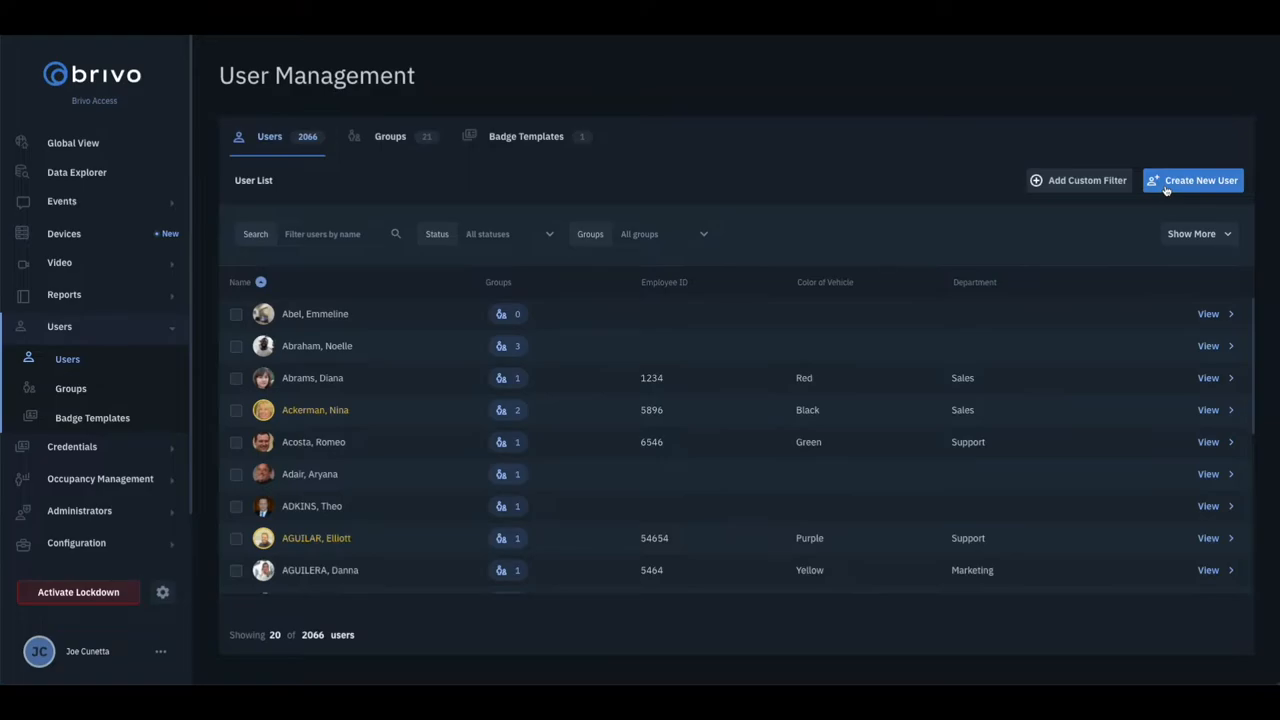
mouse_move(349, 233)
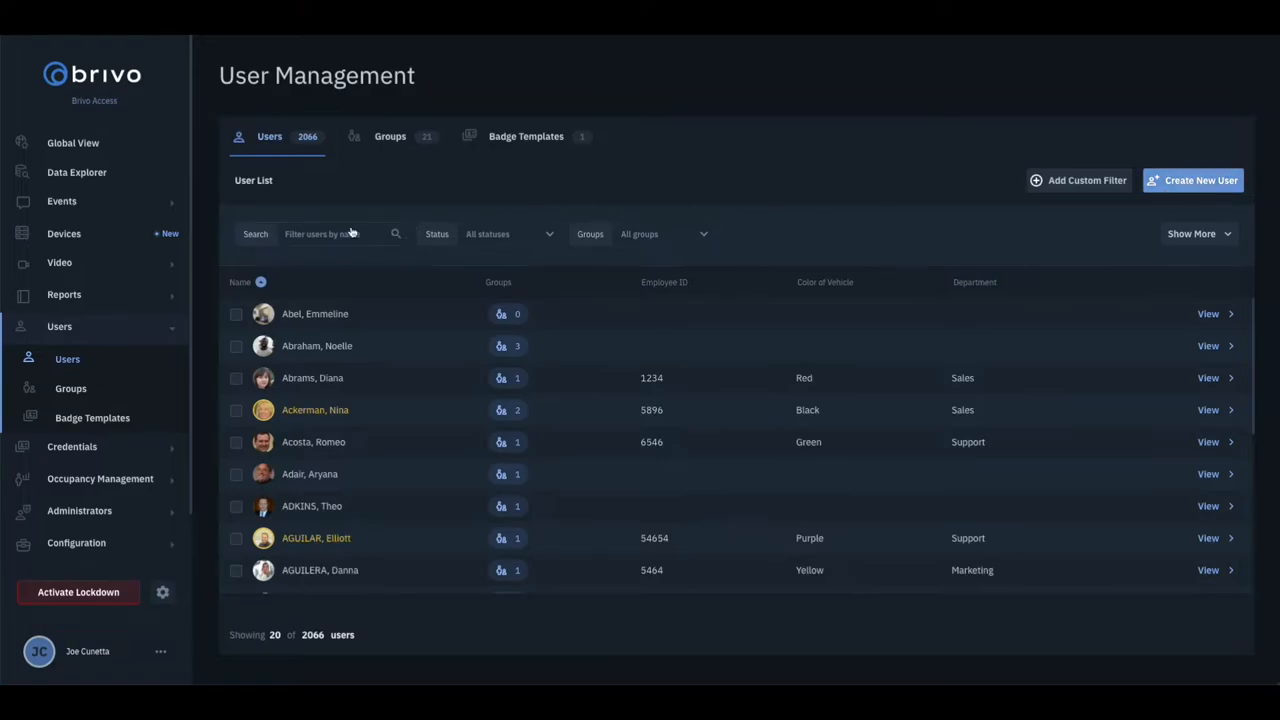
click(330, 234)
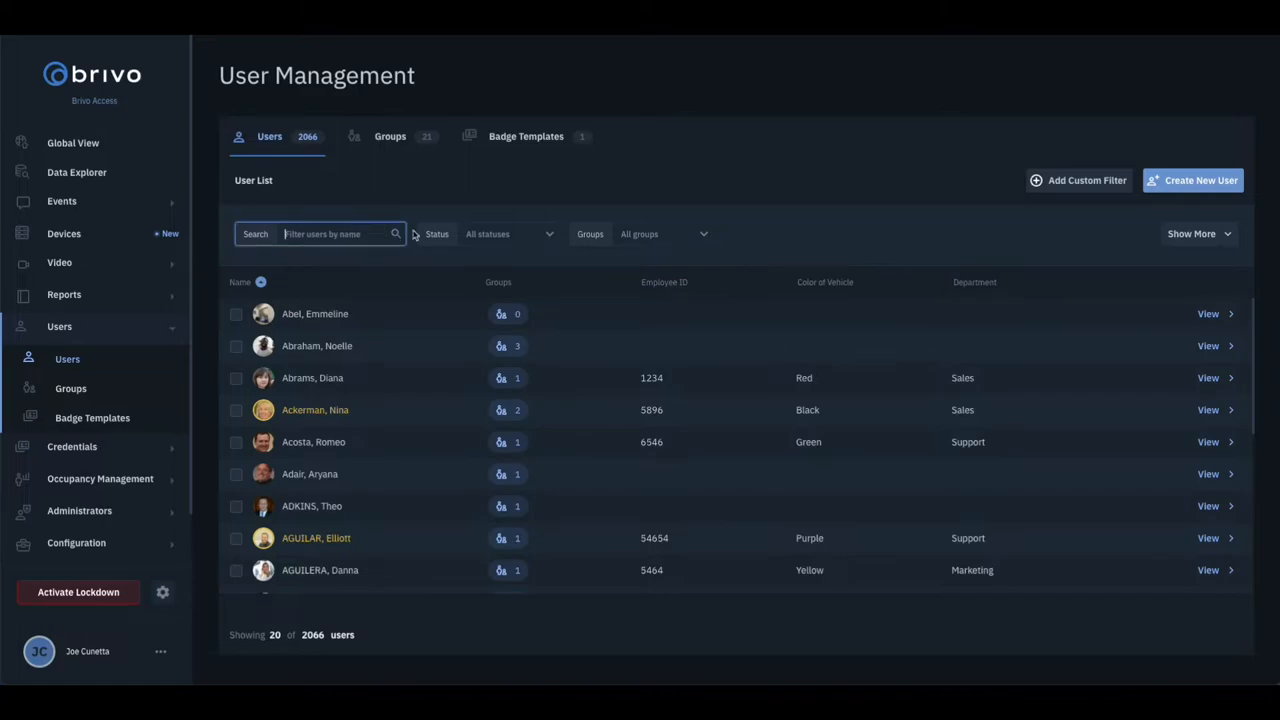
click(508, 234)
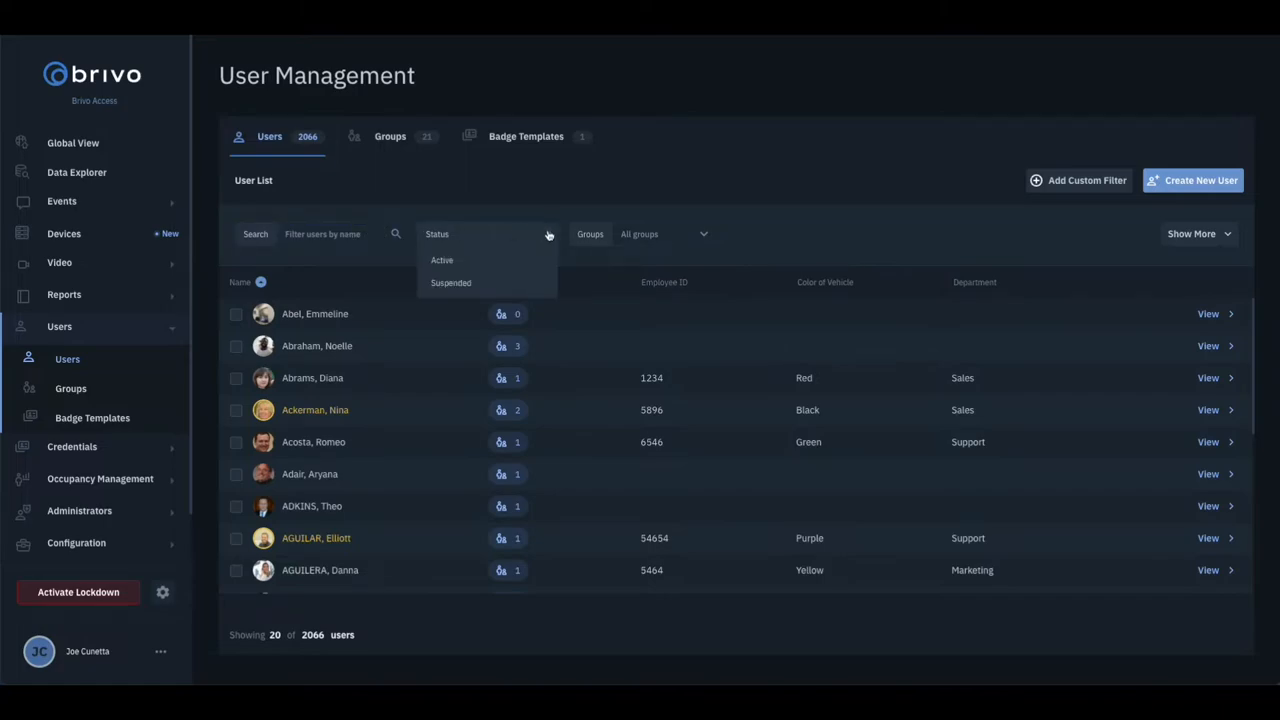
click(665, 233)
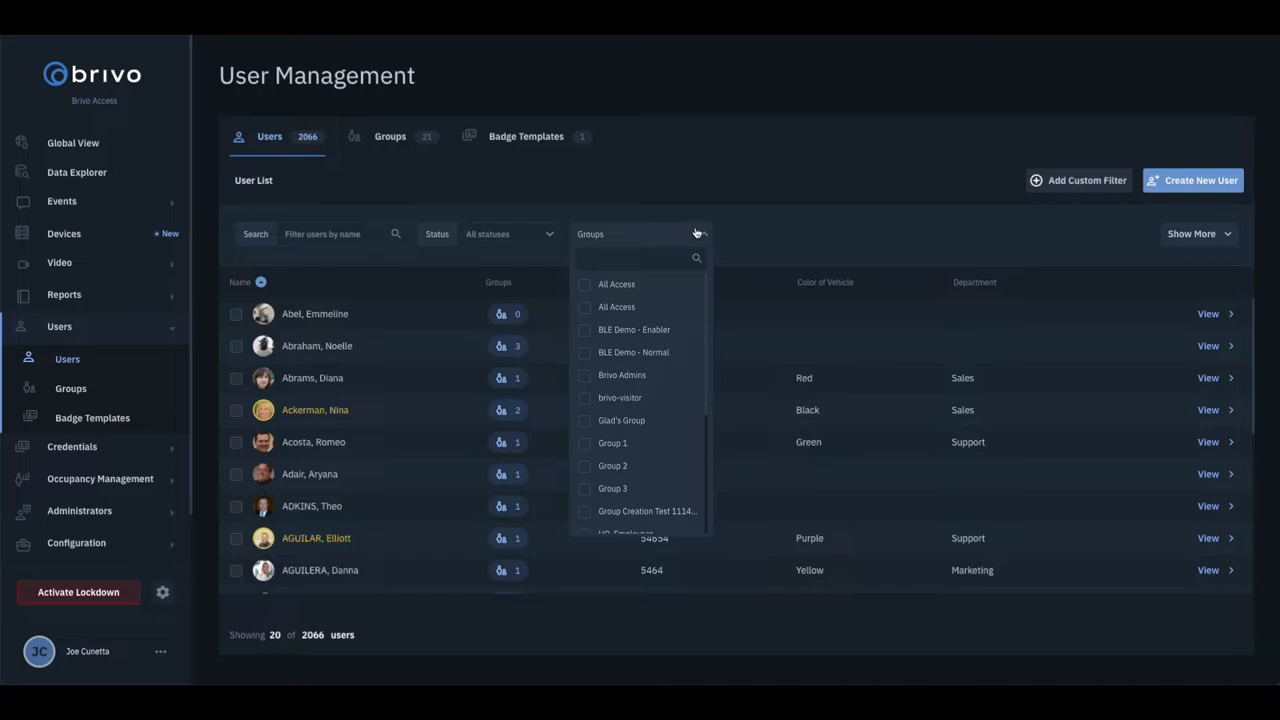
click(1084, 180)
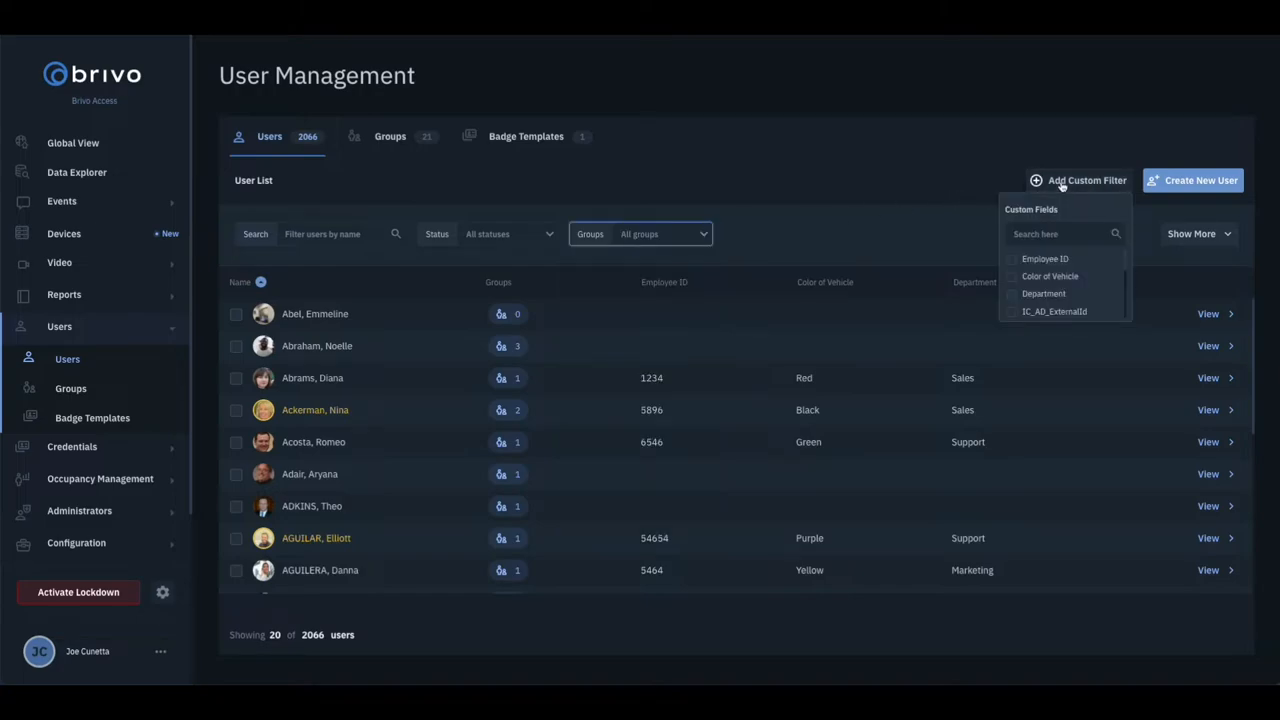
click(1064, 180)
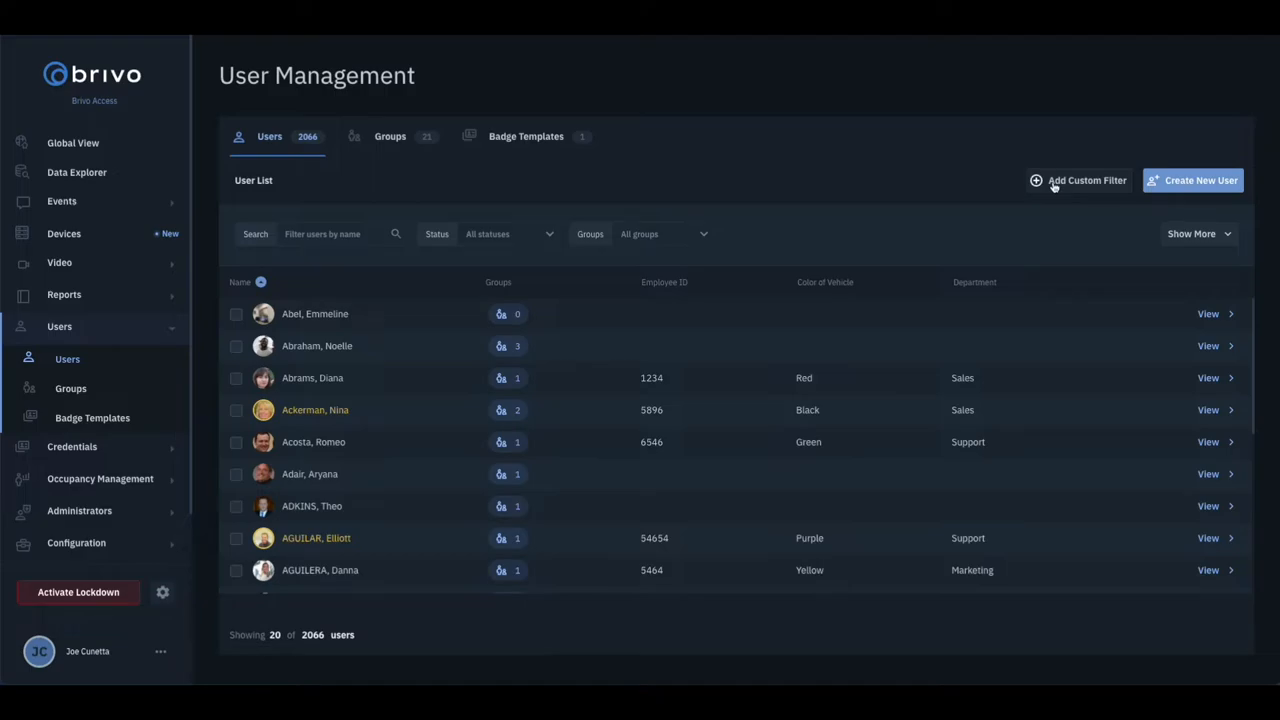
mouse_move(344, 414)
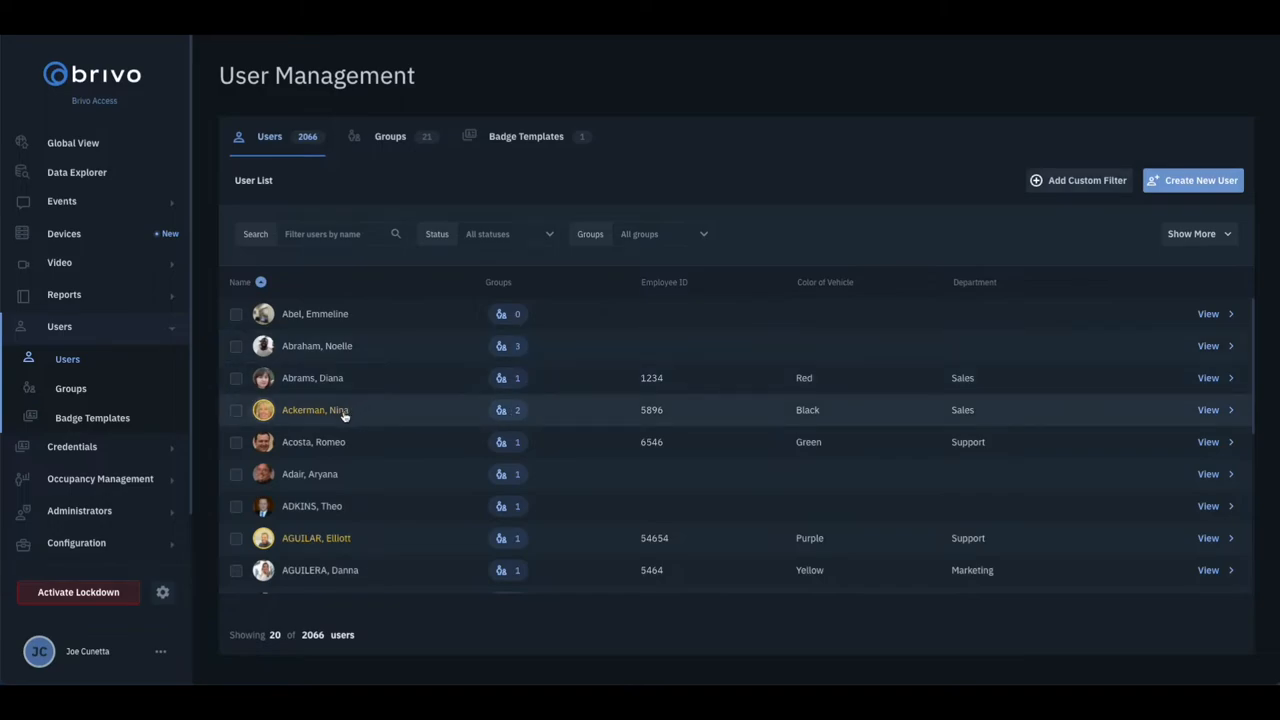
mouse_move(340, 420)
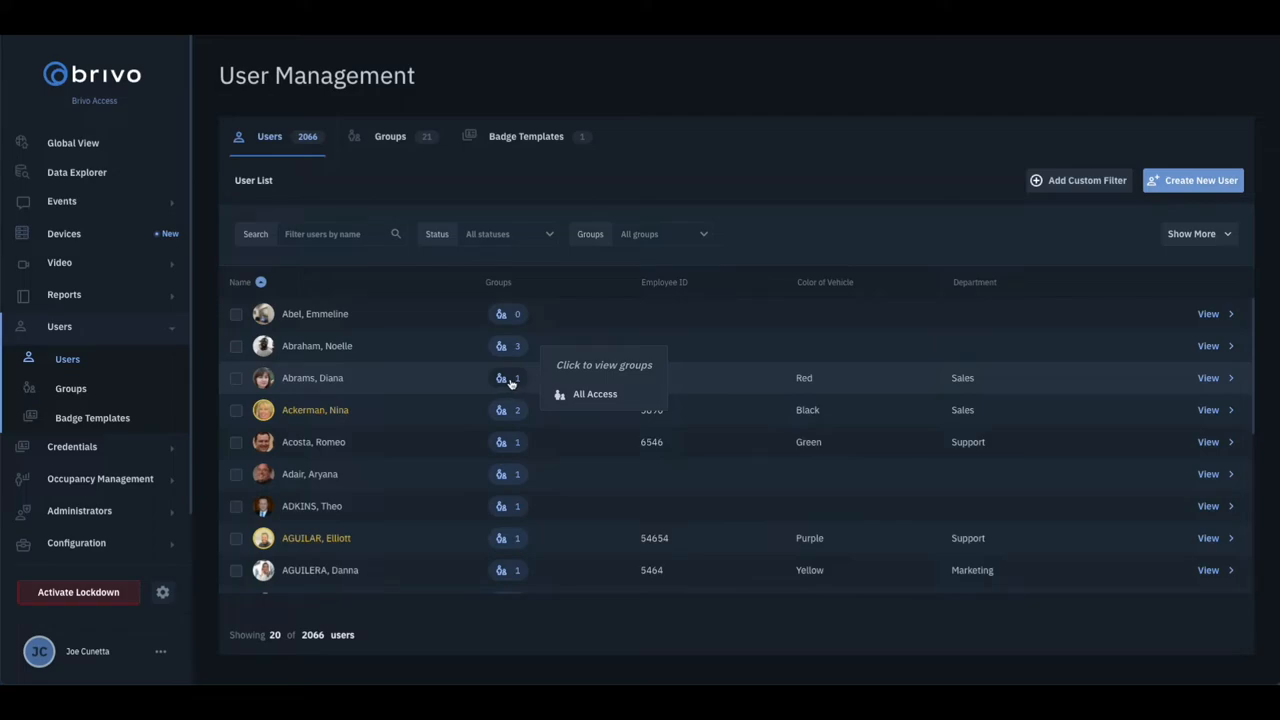
mouse_move(1105, 372)
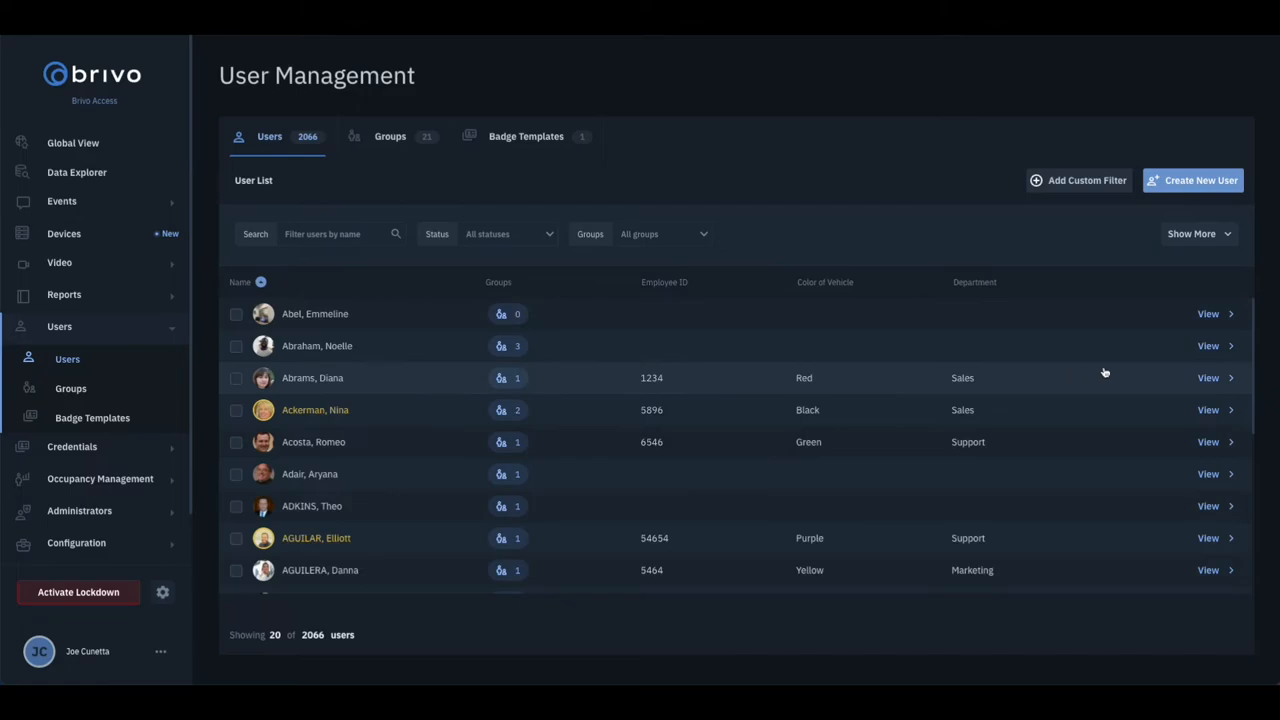
mouse_move(1215, 379)
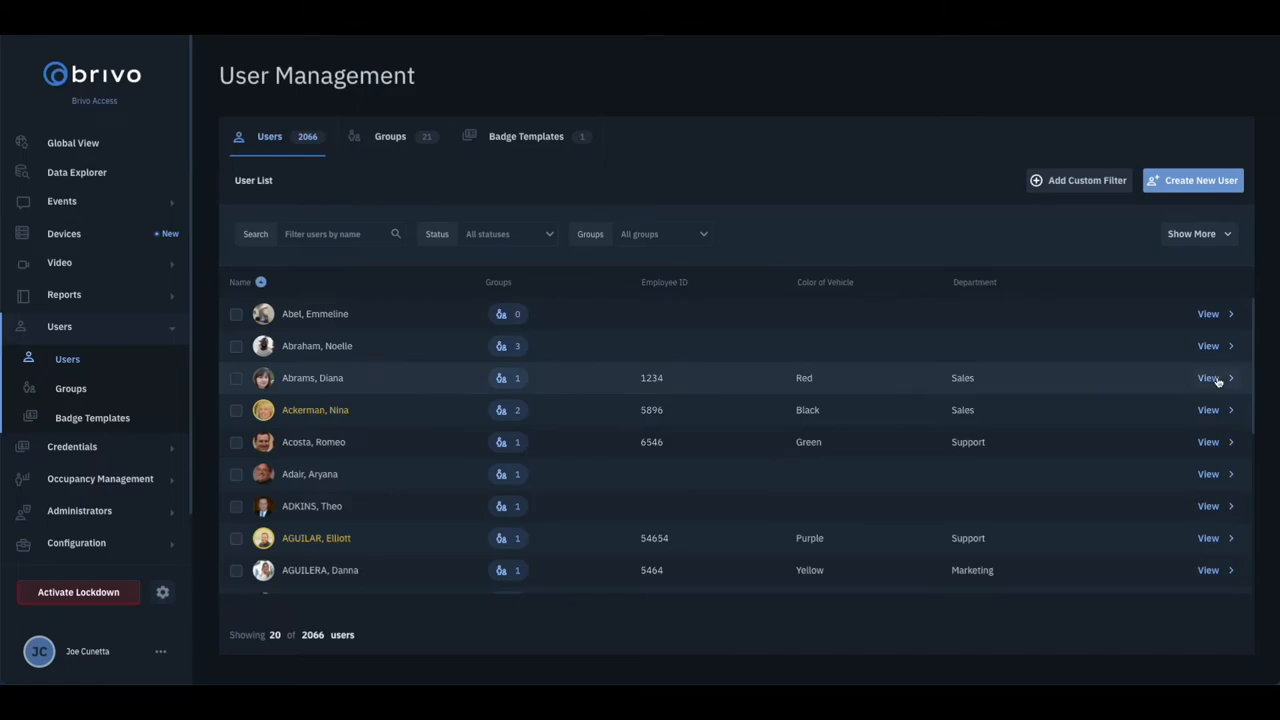